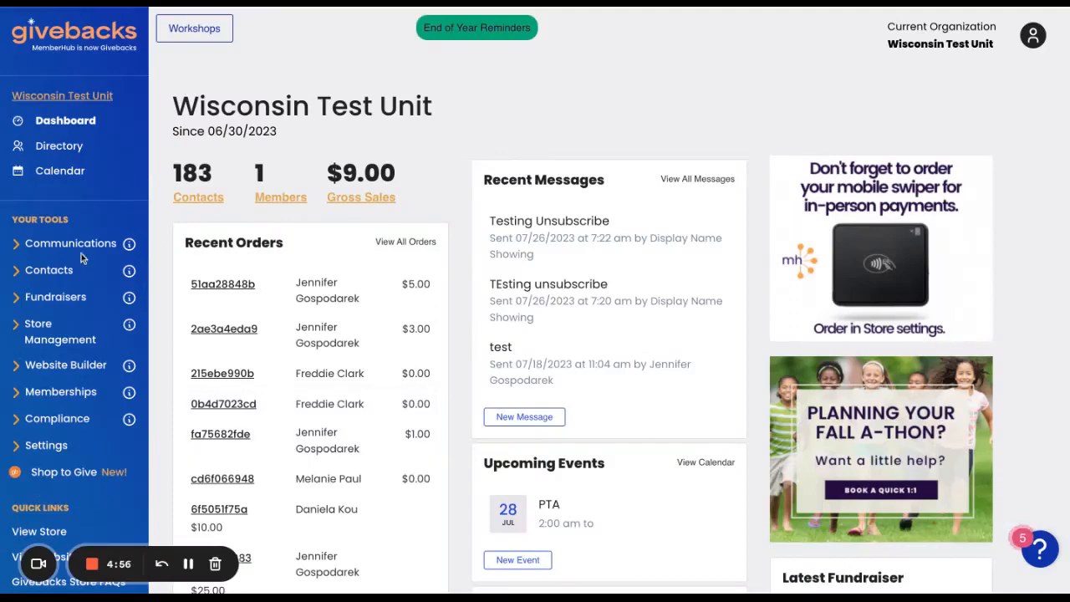
Open the Admin Roles page under Settings in the sidebar.
left_click(46, 445)
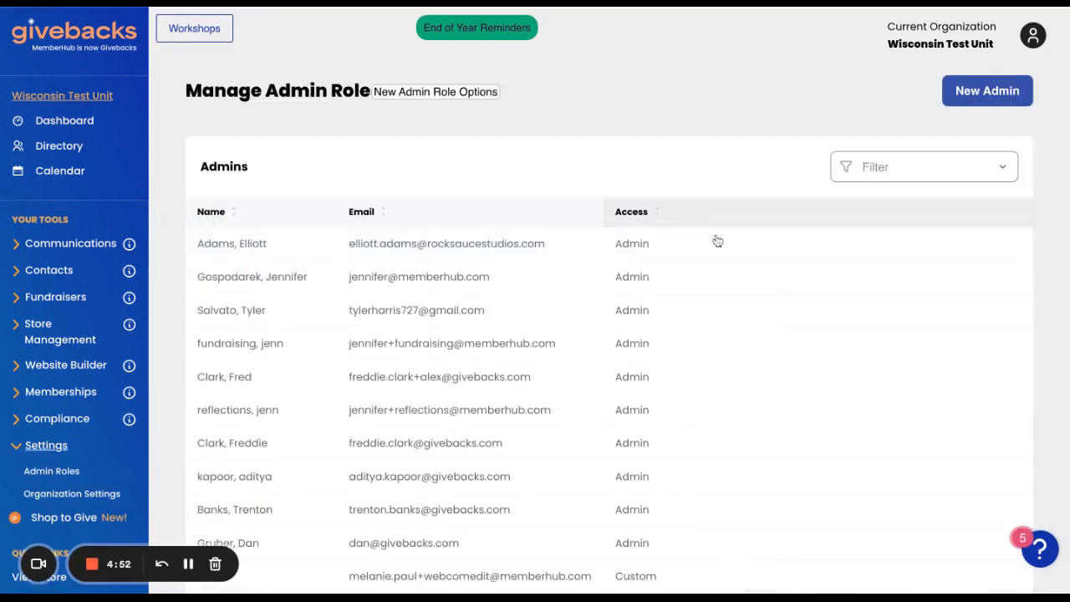
scroll("down", 3)
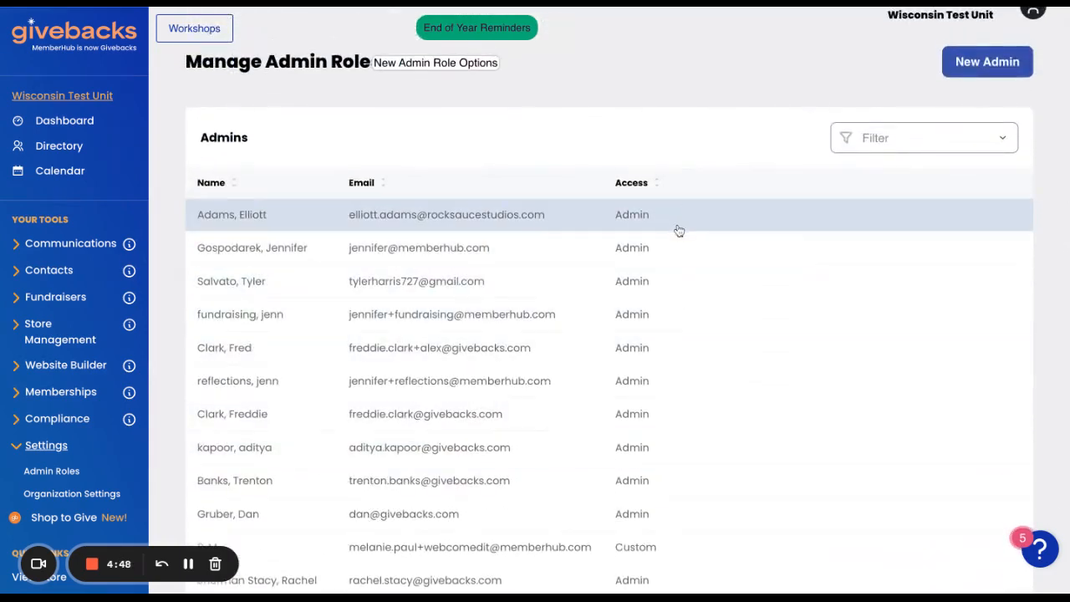
scroll("down", 3)
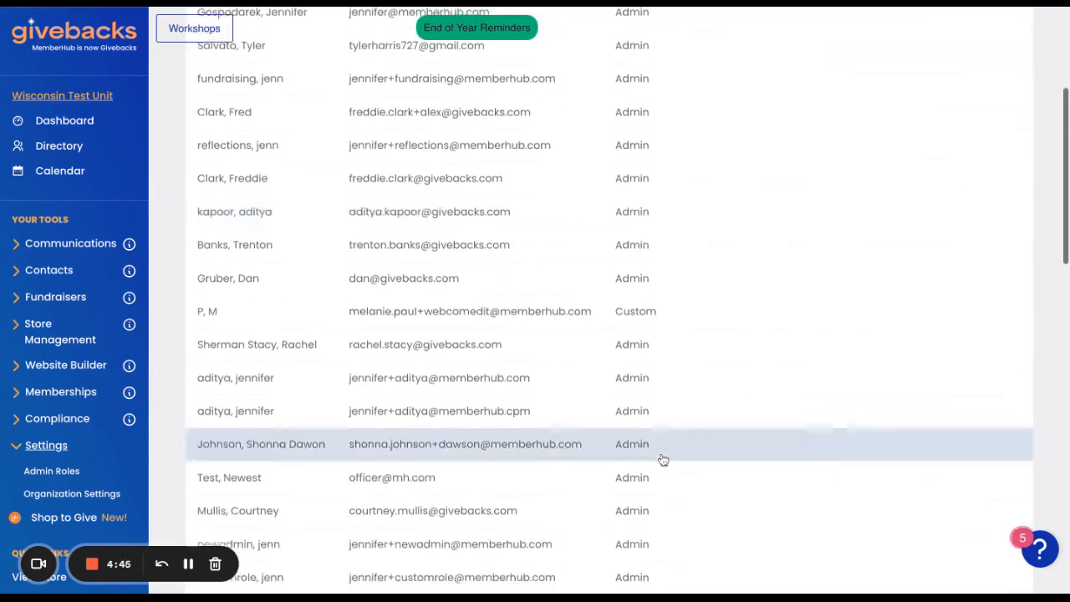
scroll("down", 3)
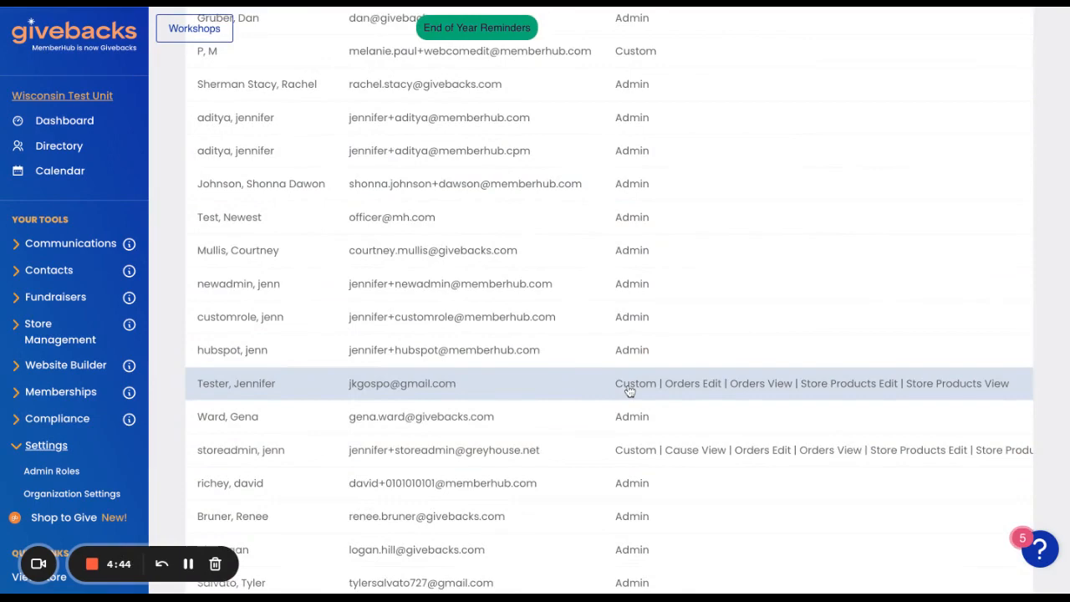
scroll("up", 3)
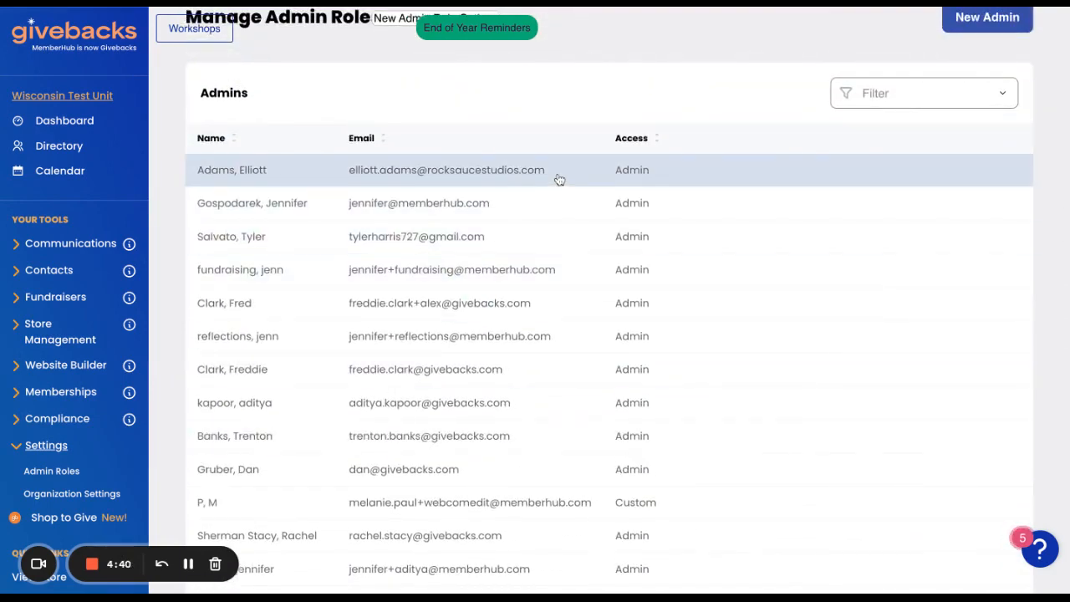
left_click(231, 170)
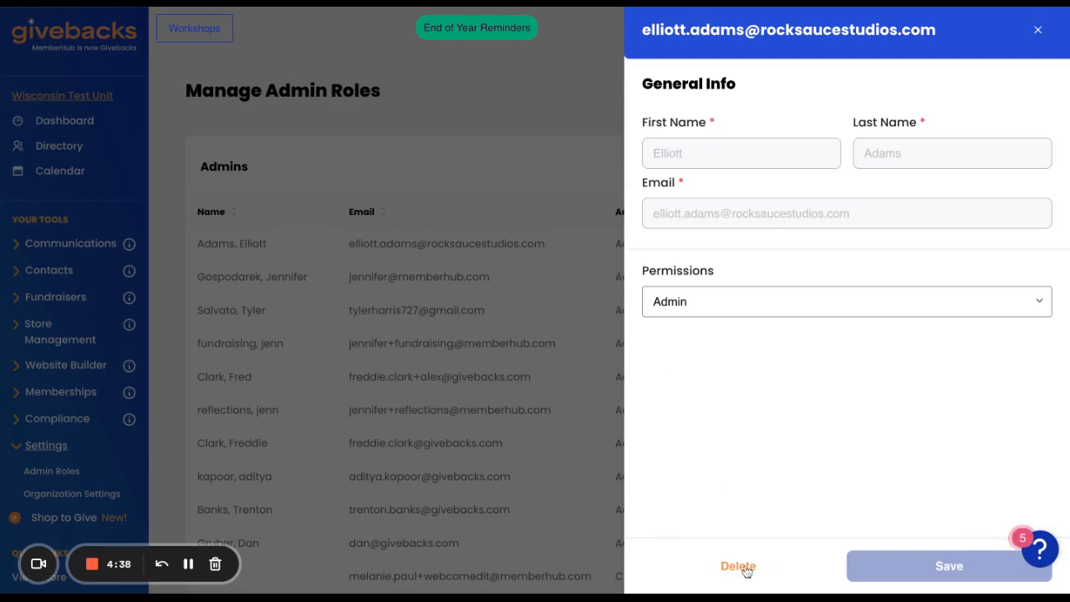
left_click(1039, 30)
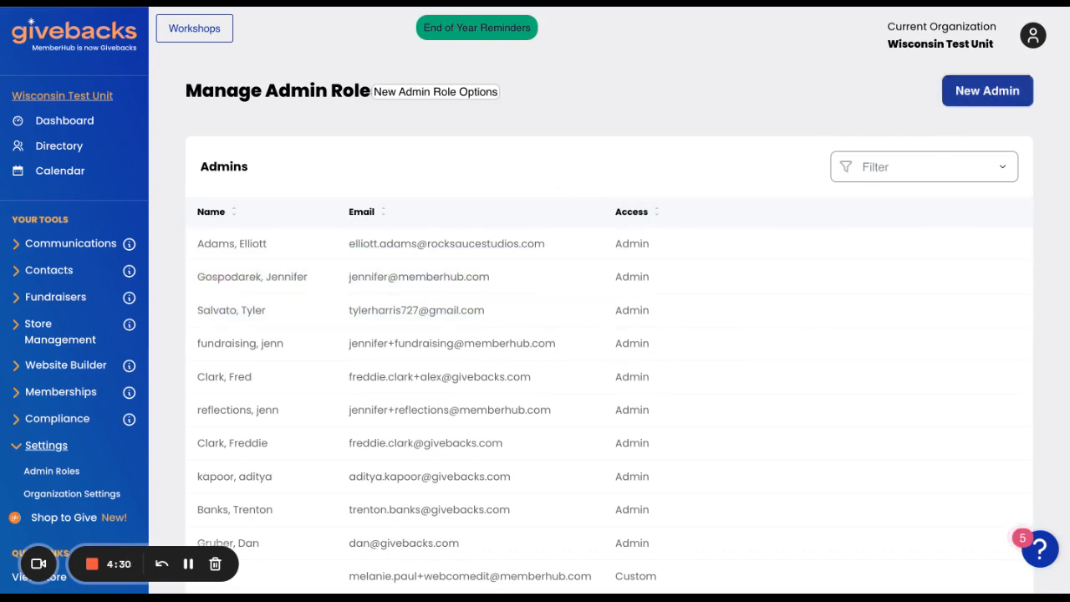
Enter 'Gena' into the New Role name fields and show the permission options.
type("Gena")
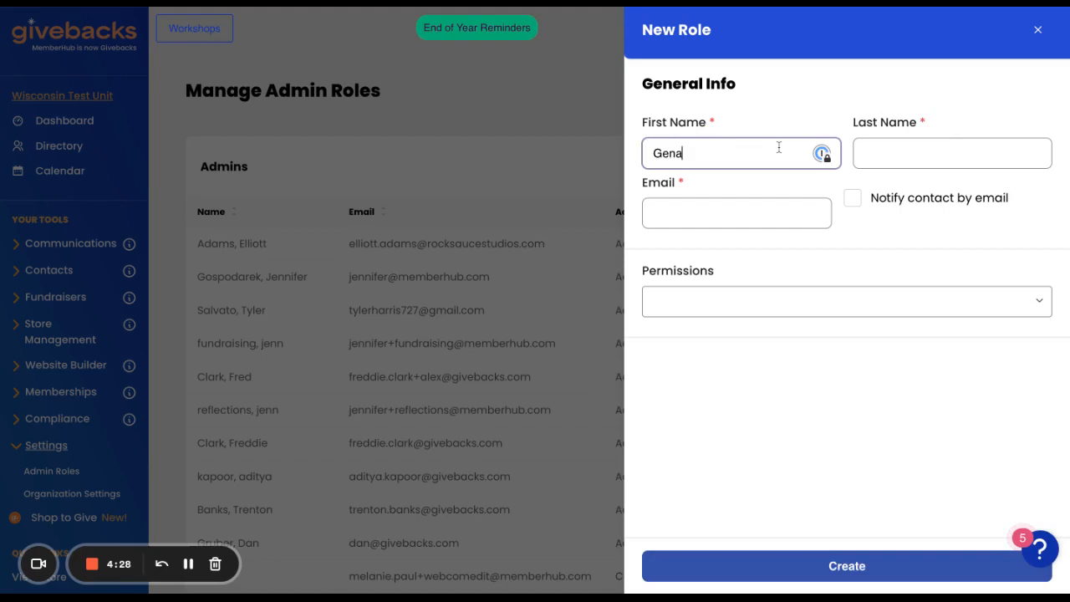
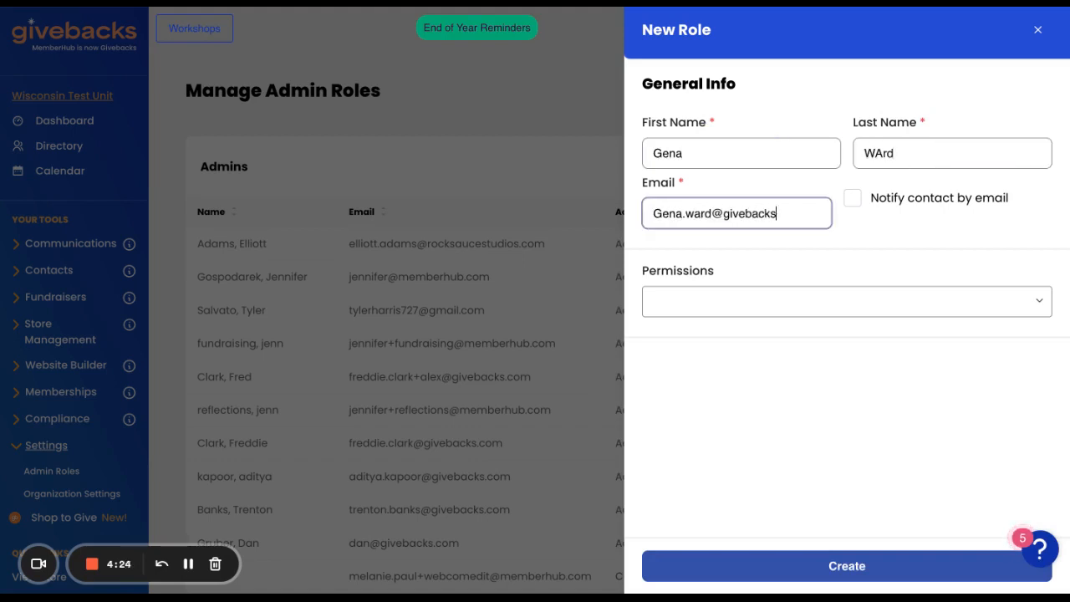
left_click(846, 301)
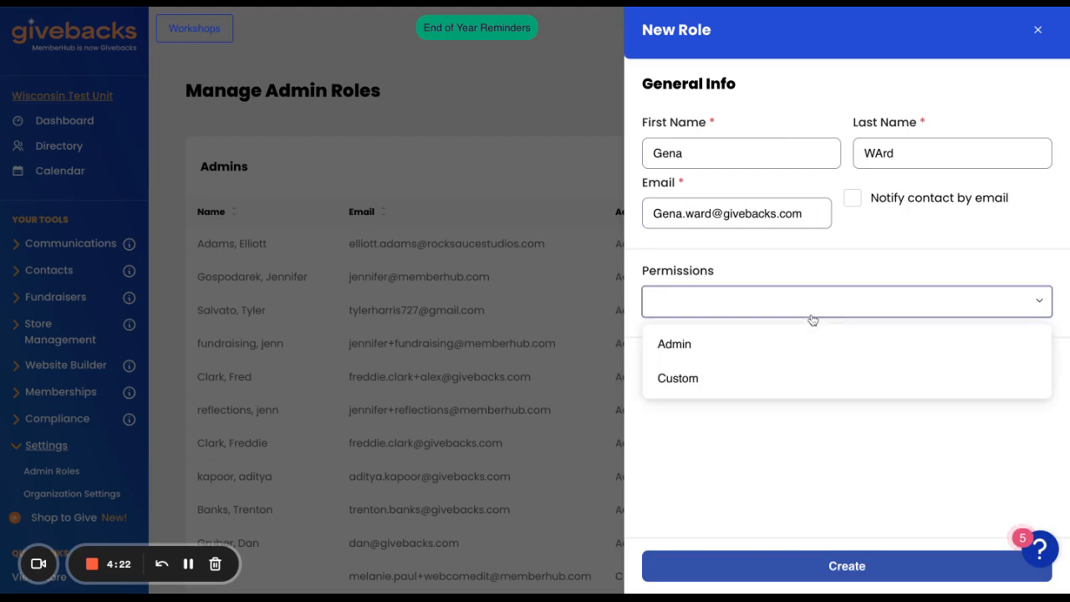
Choose Custom permissions and scroll to the View/Edit checkboxes.
left_click(678, 378)
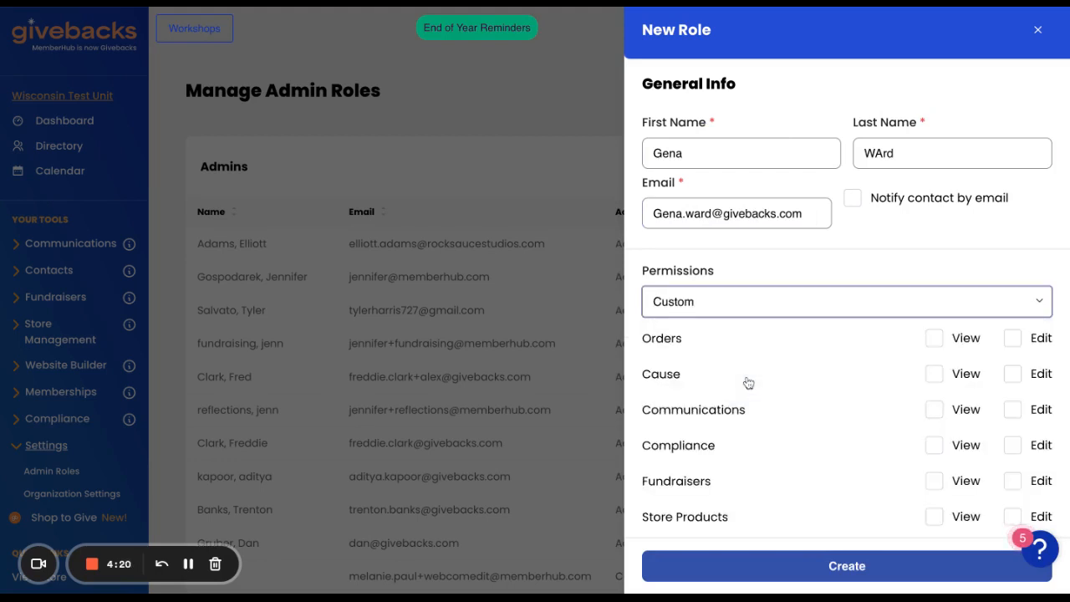
scroll("down", 3)
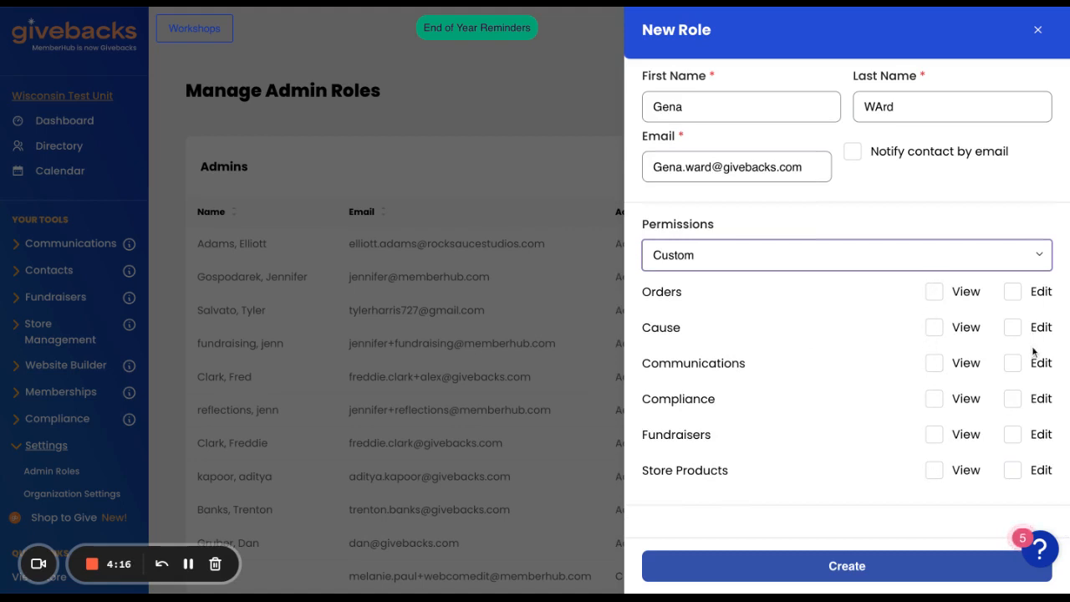
mouse_move(730, 286)
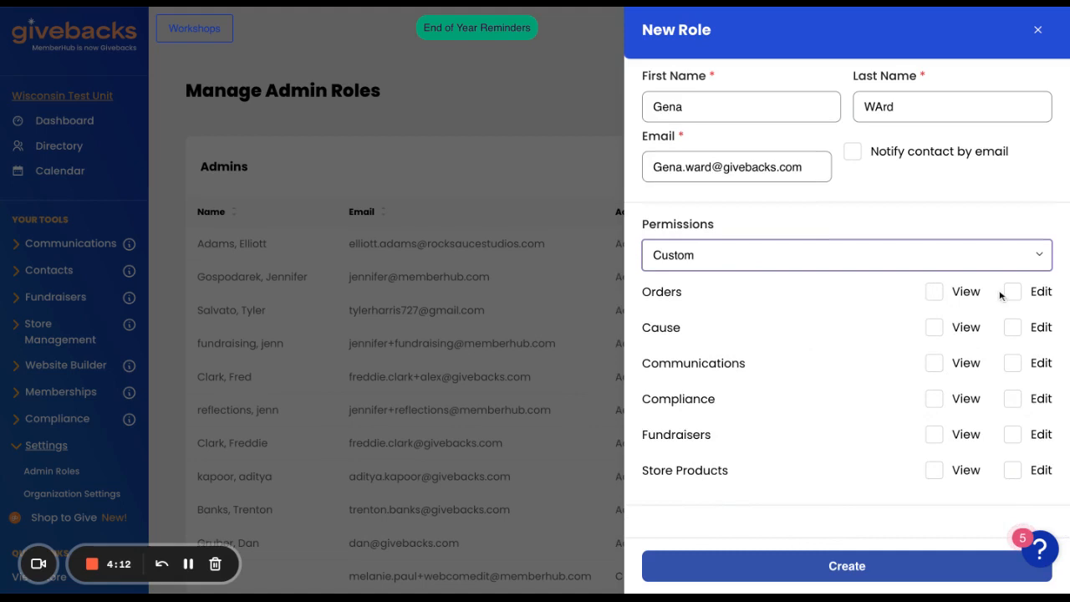
mouse_move(770, 542)
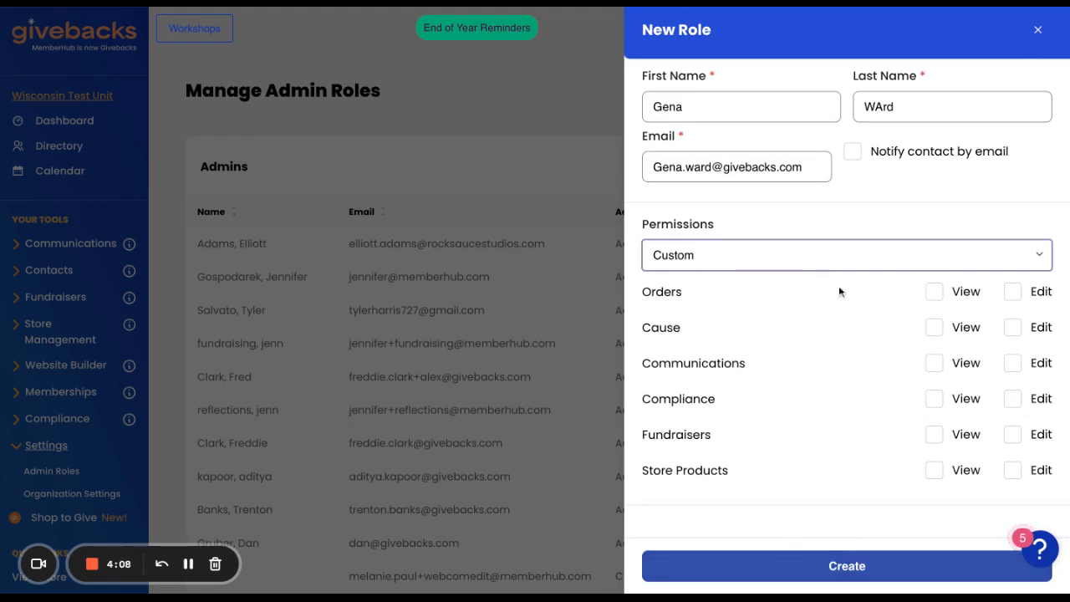
Switch permissions to Admin, submit, and close the form after the 'Name has already been taken' error.
left_click(845, 255)
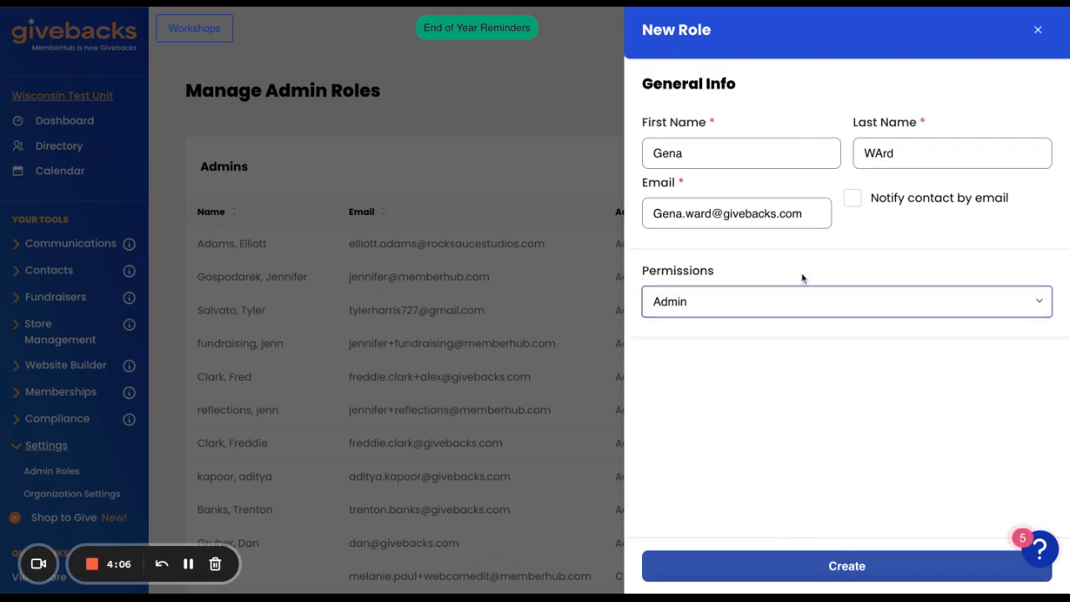
mouse_move(840, 308)
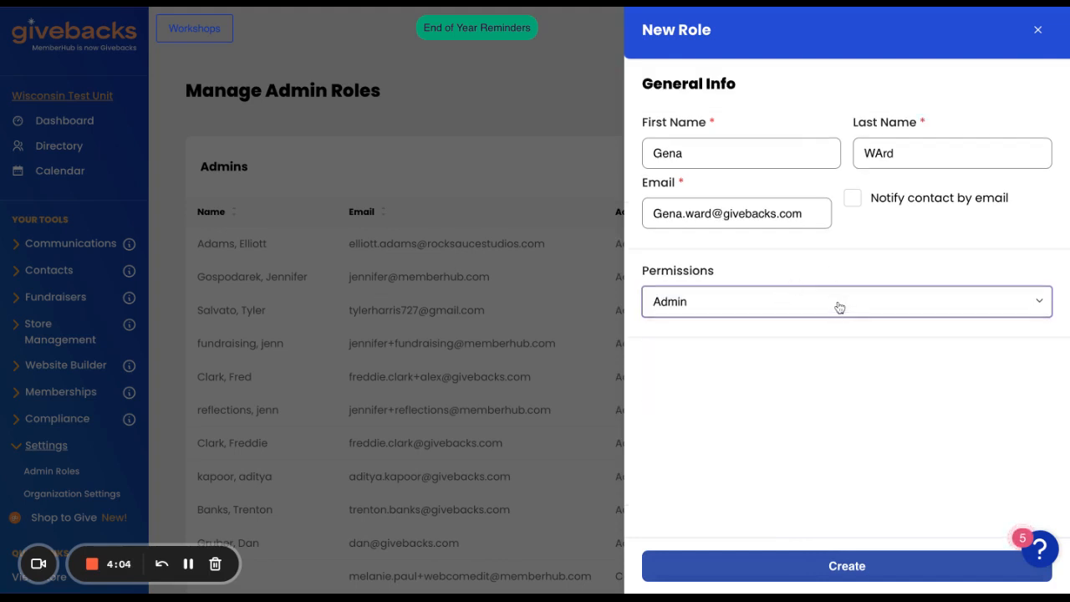
left_click(846, 566)
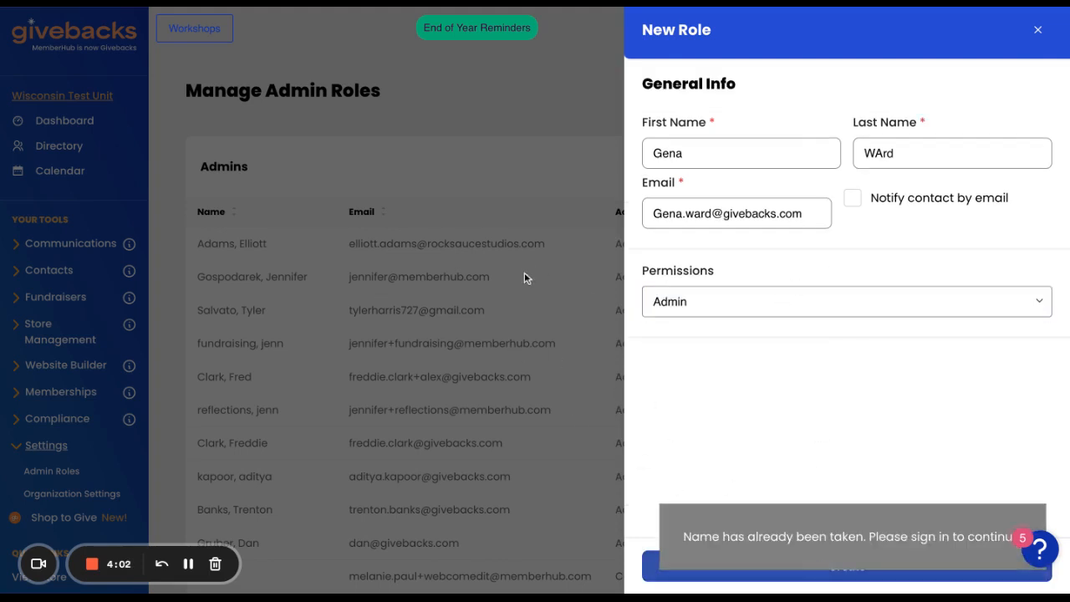
left_click(1038, 29)
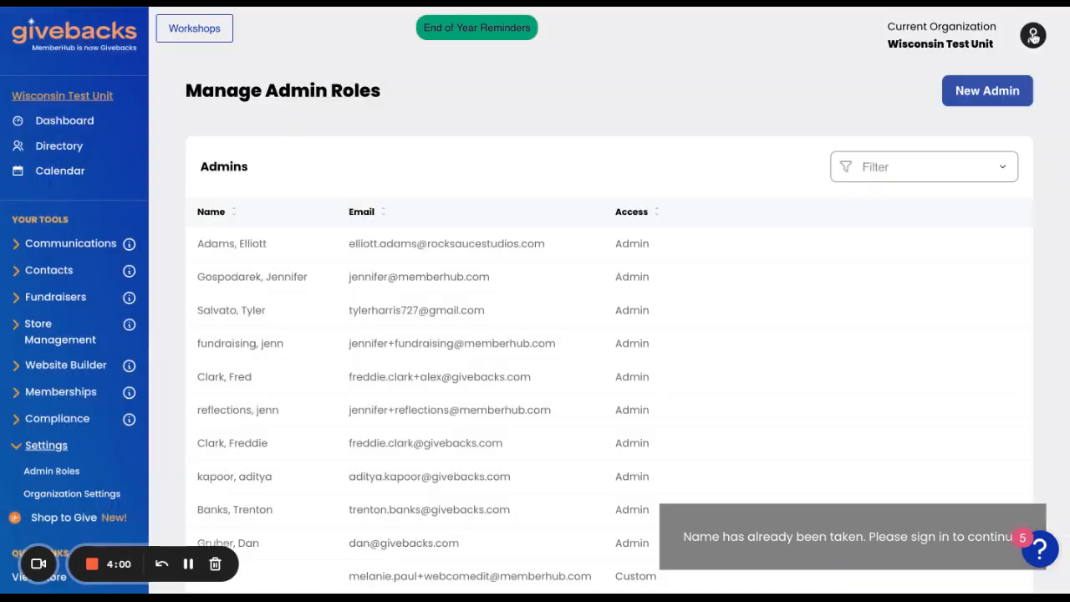